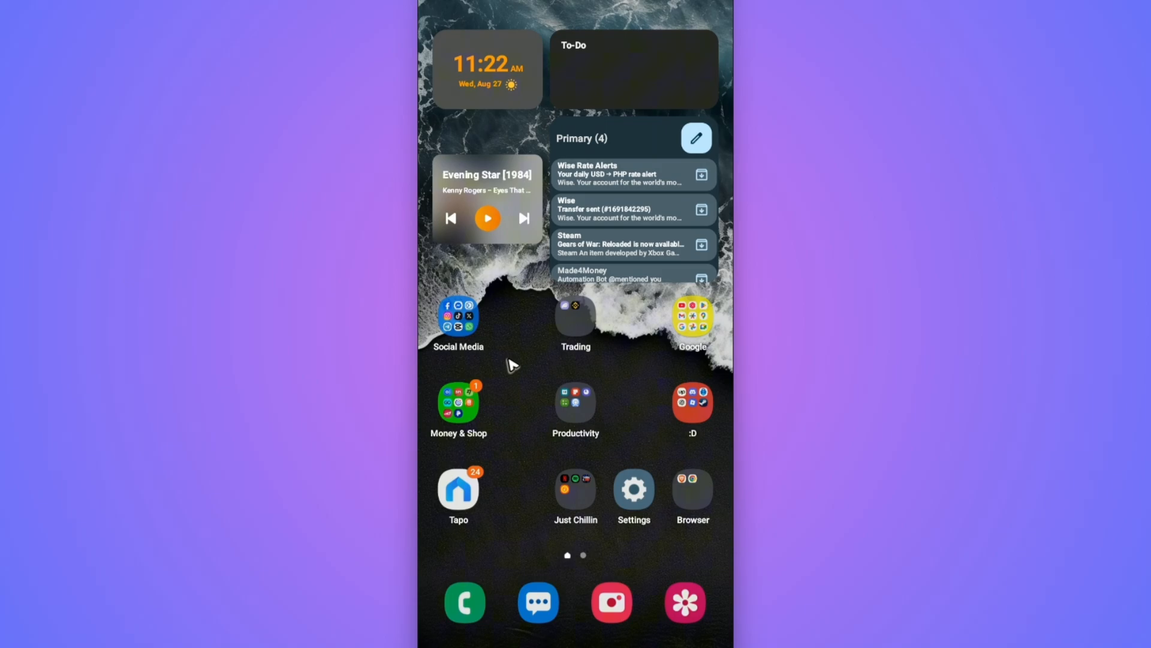
# - Bring up the phone's power menu with its Restart and Power off choices
pyautogui.click(457, 320)
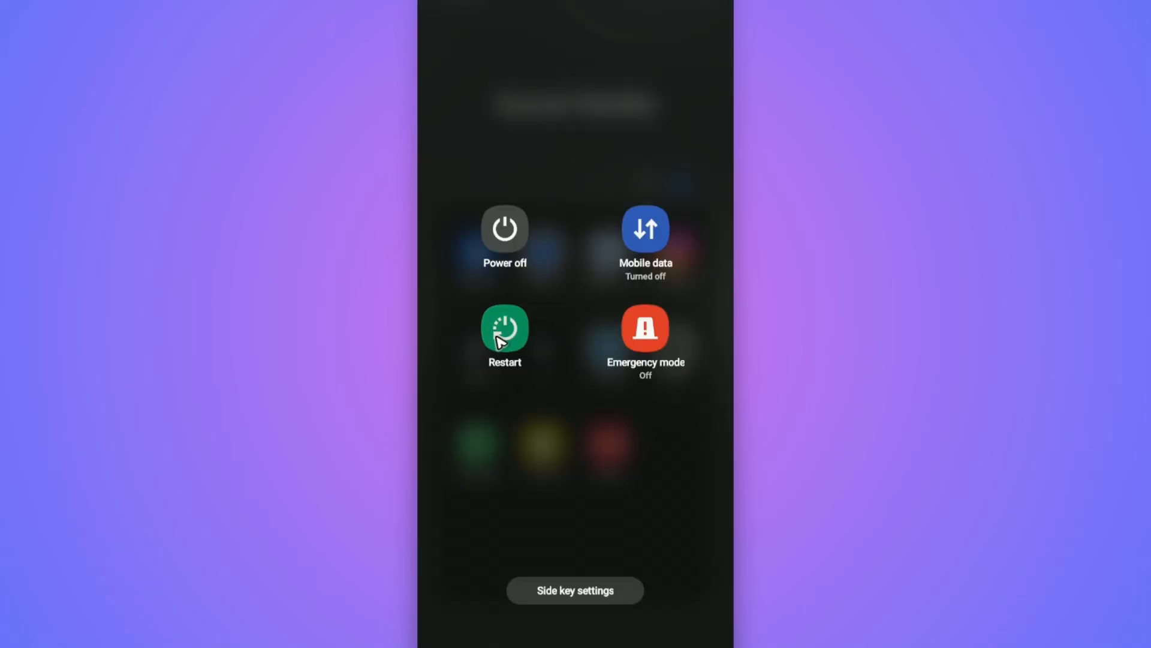
pyautogui.moveTo(542, 403)
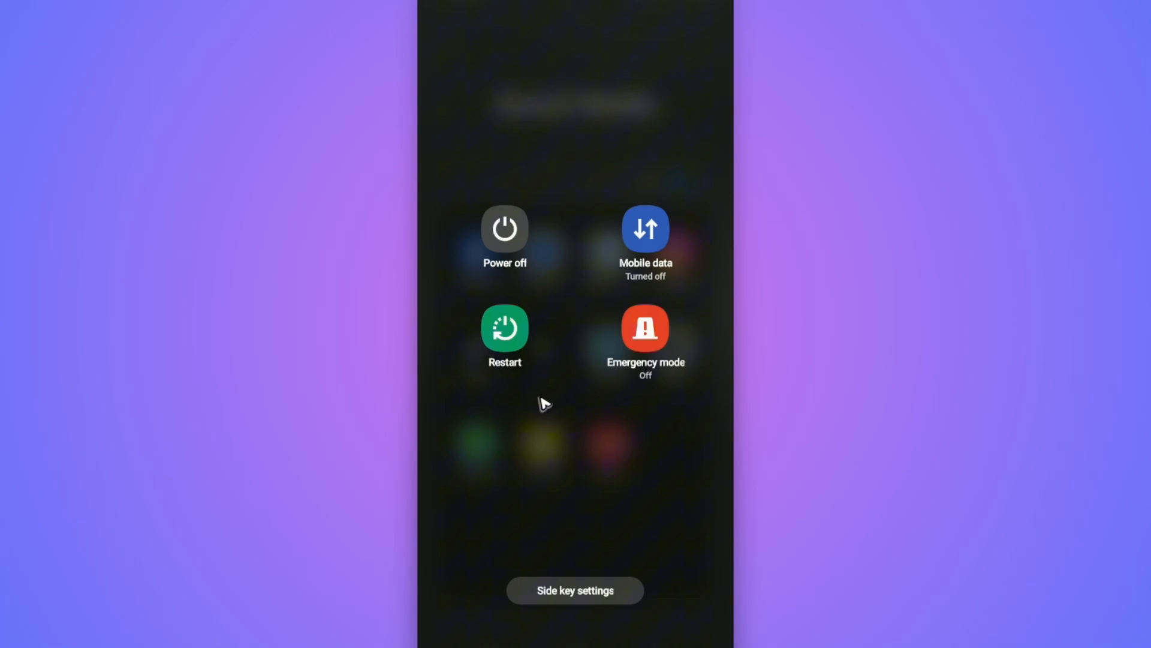
pyautogui.moveTo(615, 504)
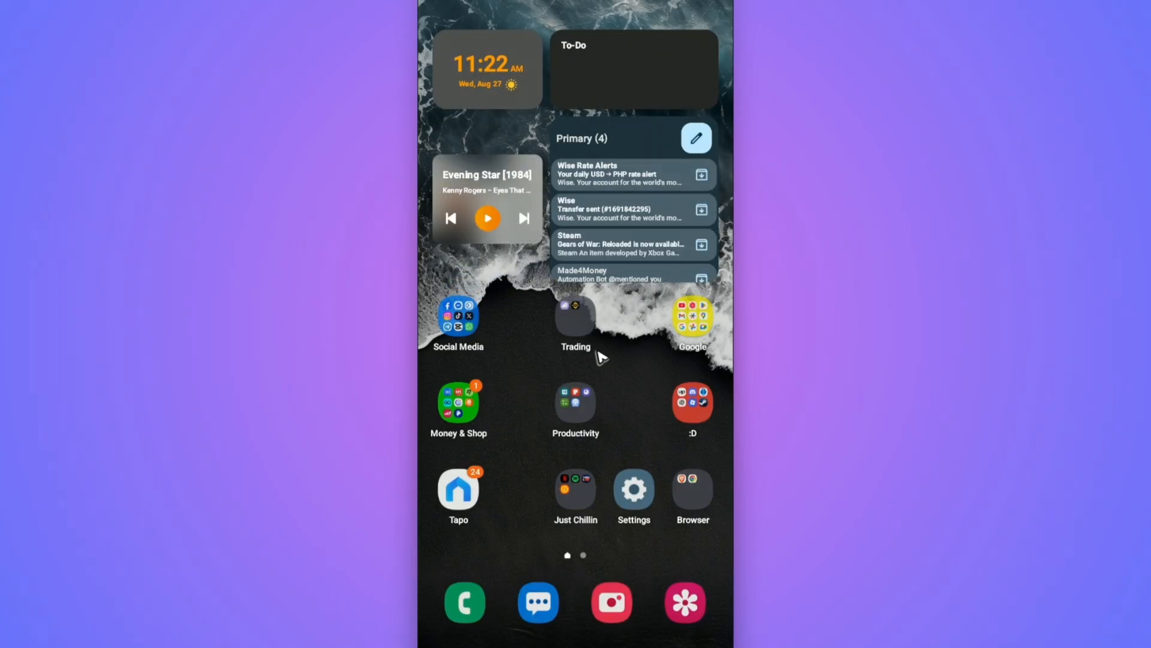
pyautogui.moveTo(602, 186)
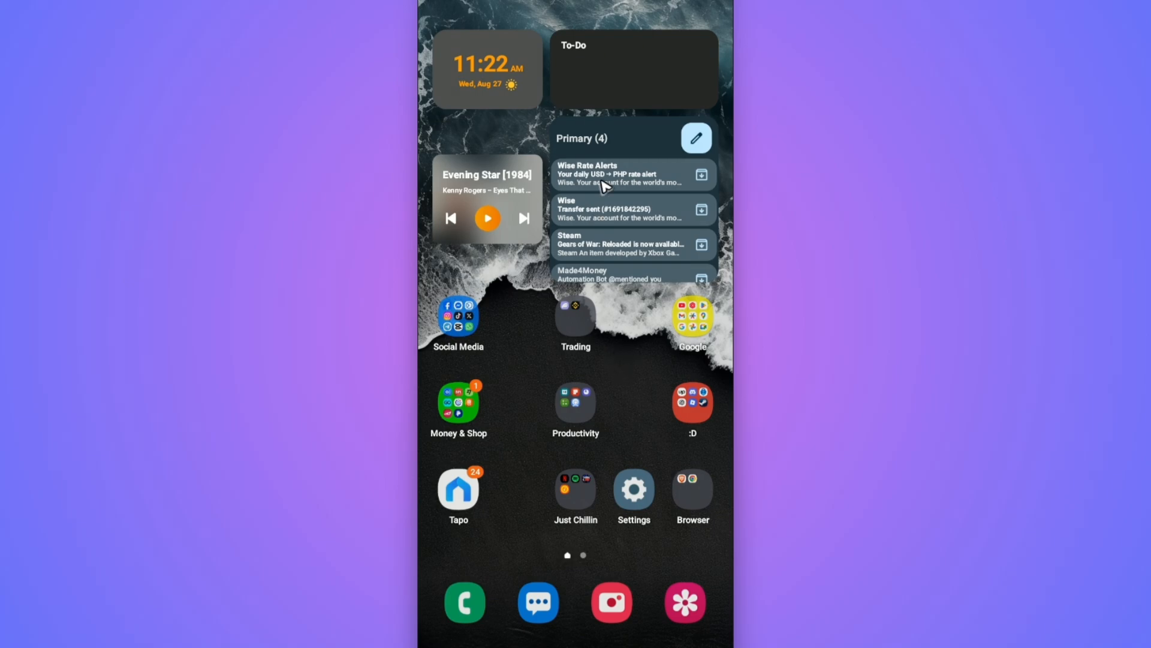
# - In Quick Settings, toggle Airplane mode on and off and switch Wi-Fi off
pyautogui.scroll(-3)
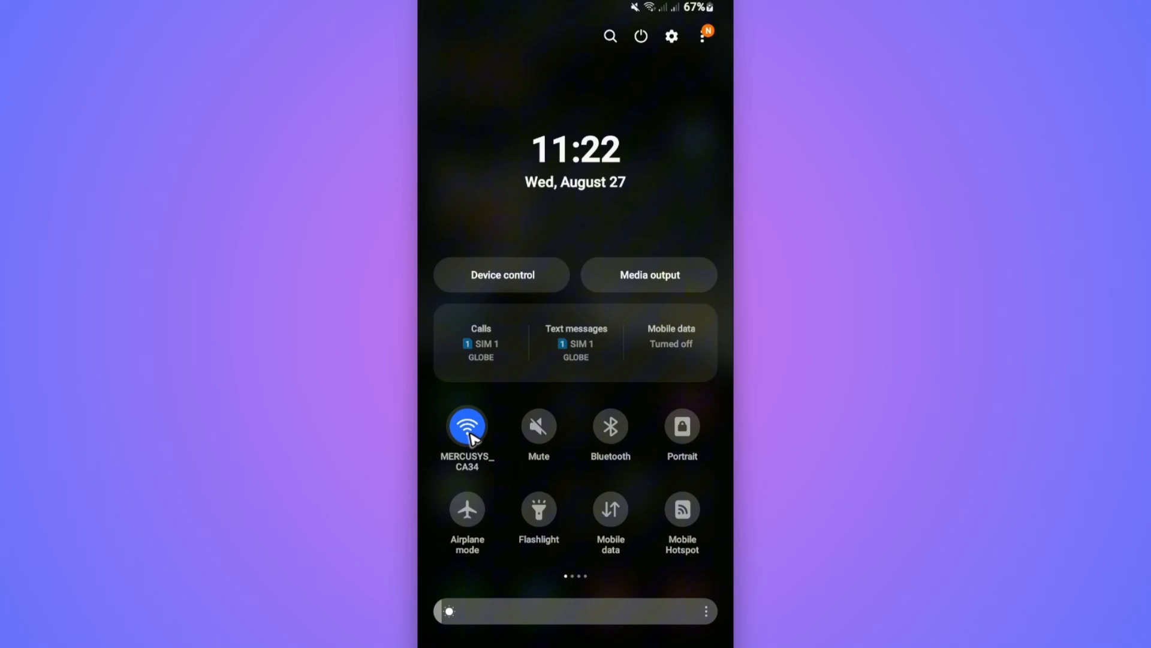
pyautogui.moveTo(606, 509)
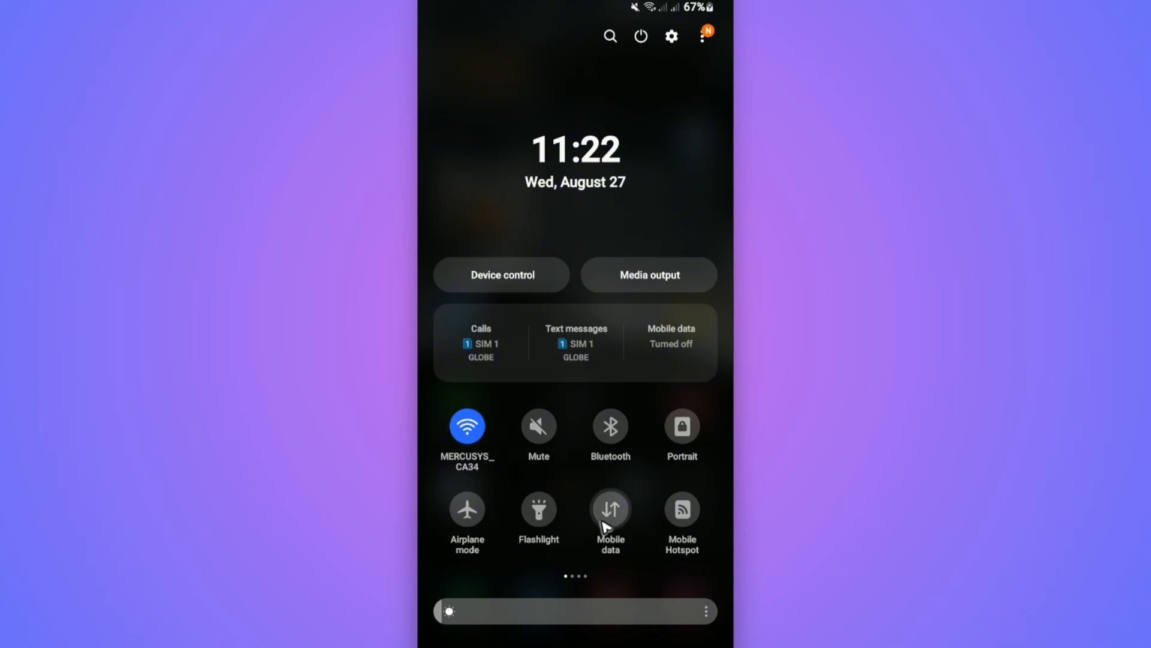
pyautogui.moveTo(613, 524)
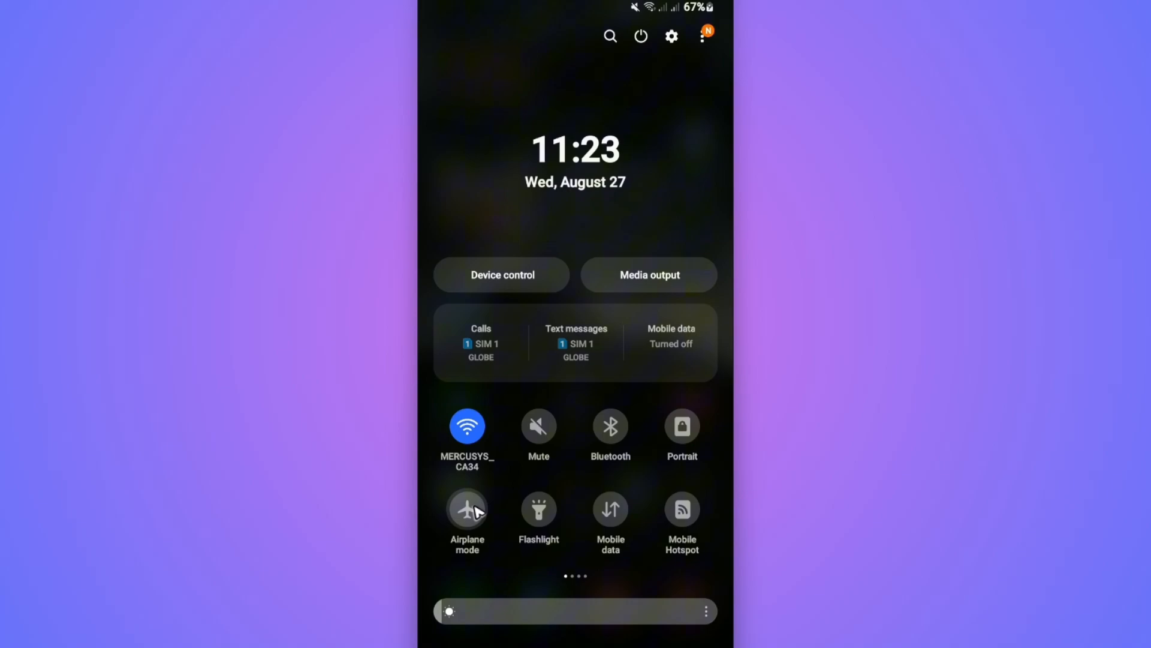
pyautogui.click(467, 508)
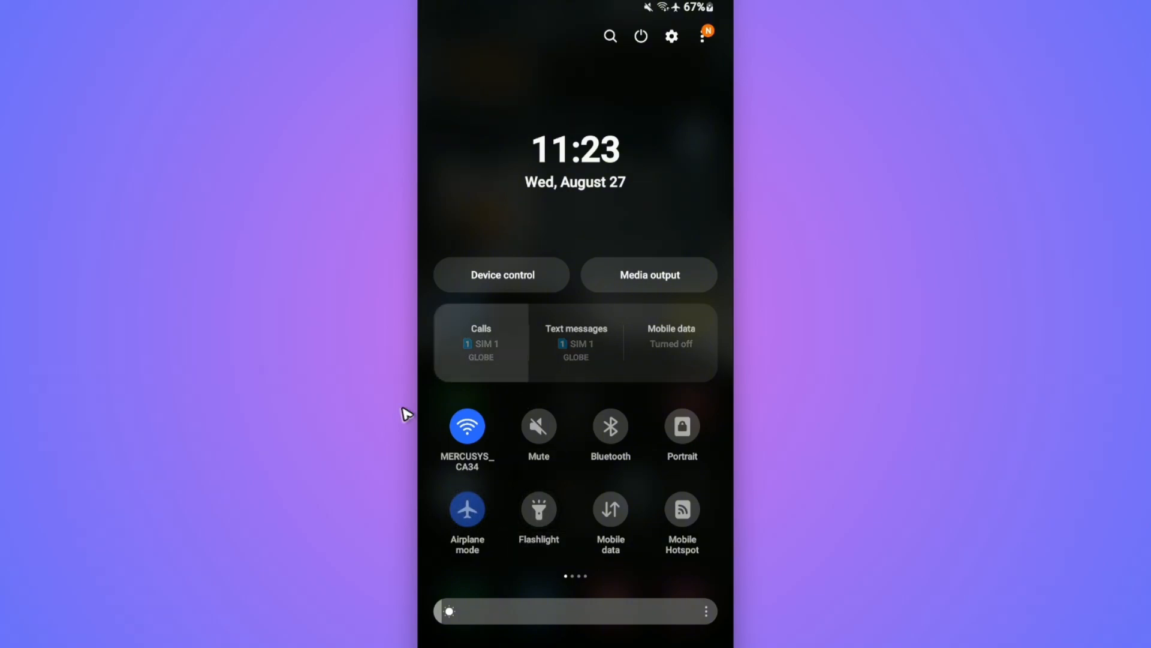
pyautogui.click(468, 508)
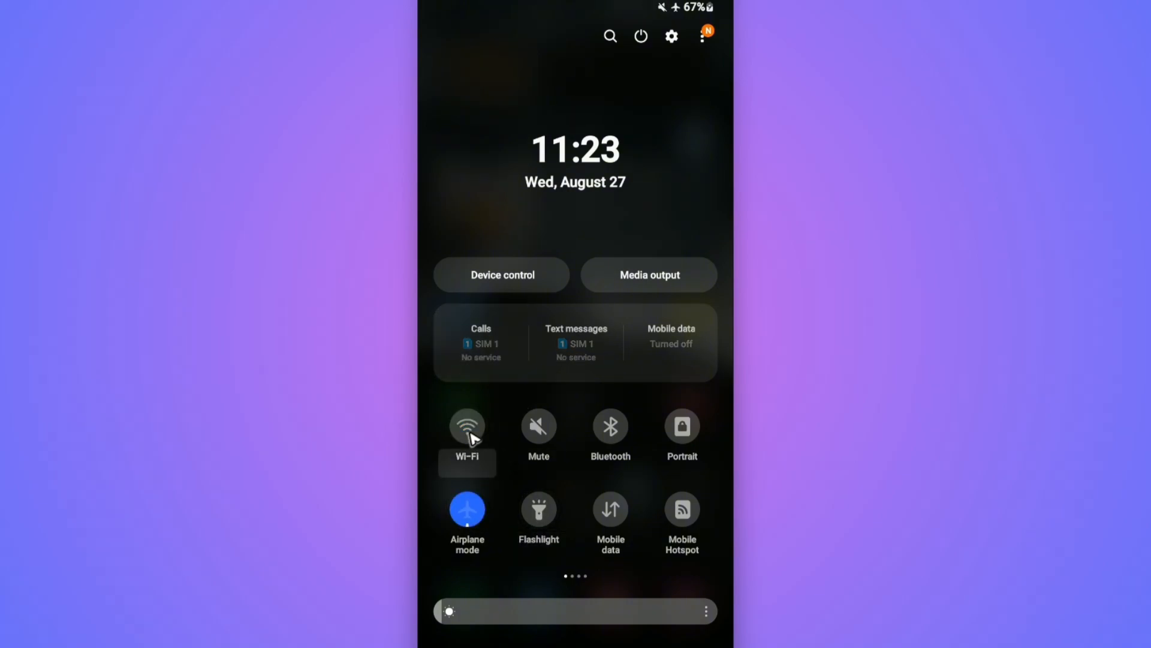
pyautogui.moveTo(514, 519)
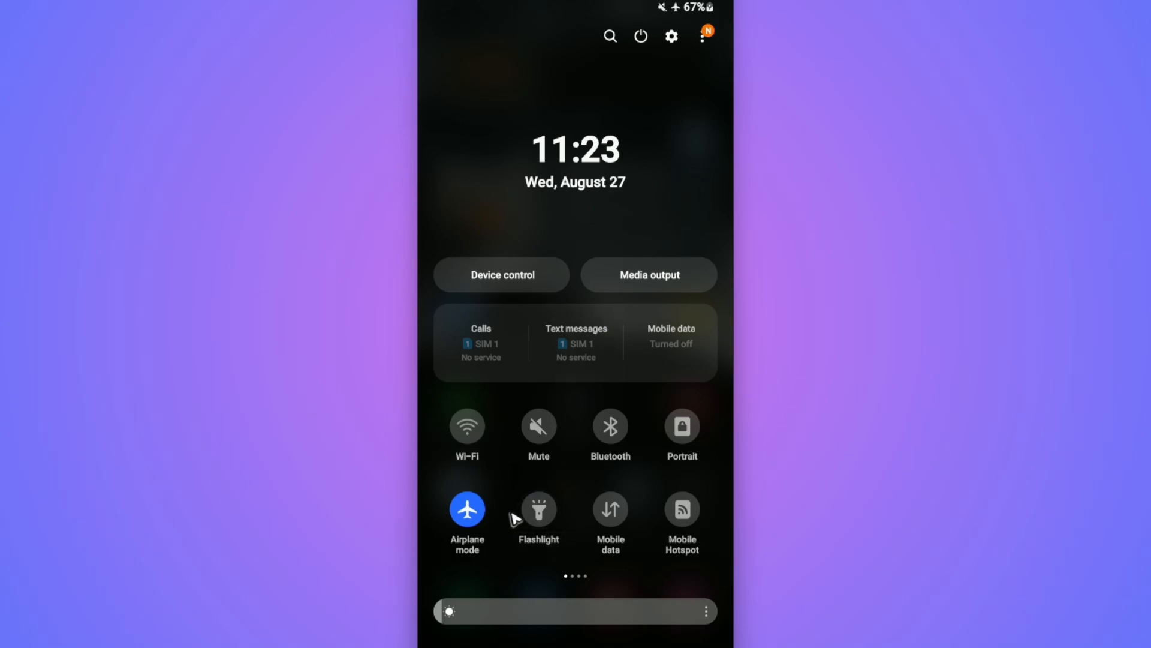
pyautogui.click(466, 507)
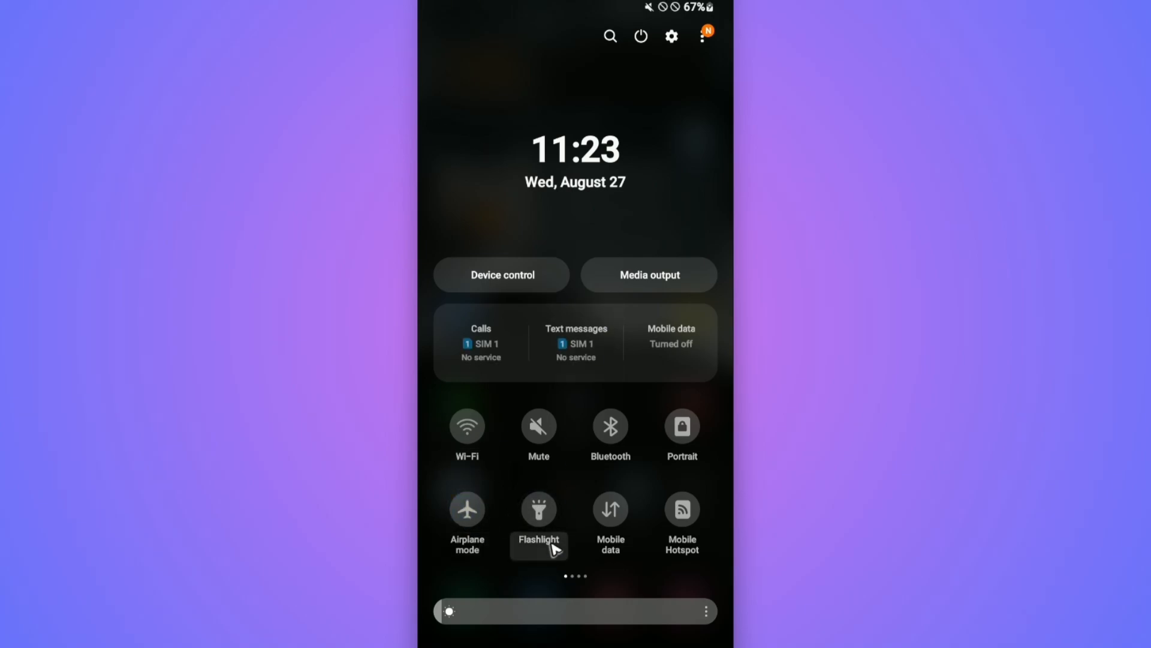
pyautogui.click(467, 425)
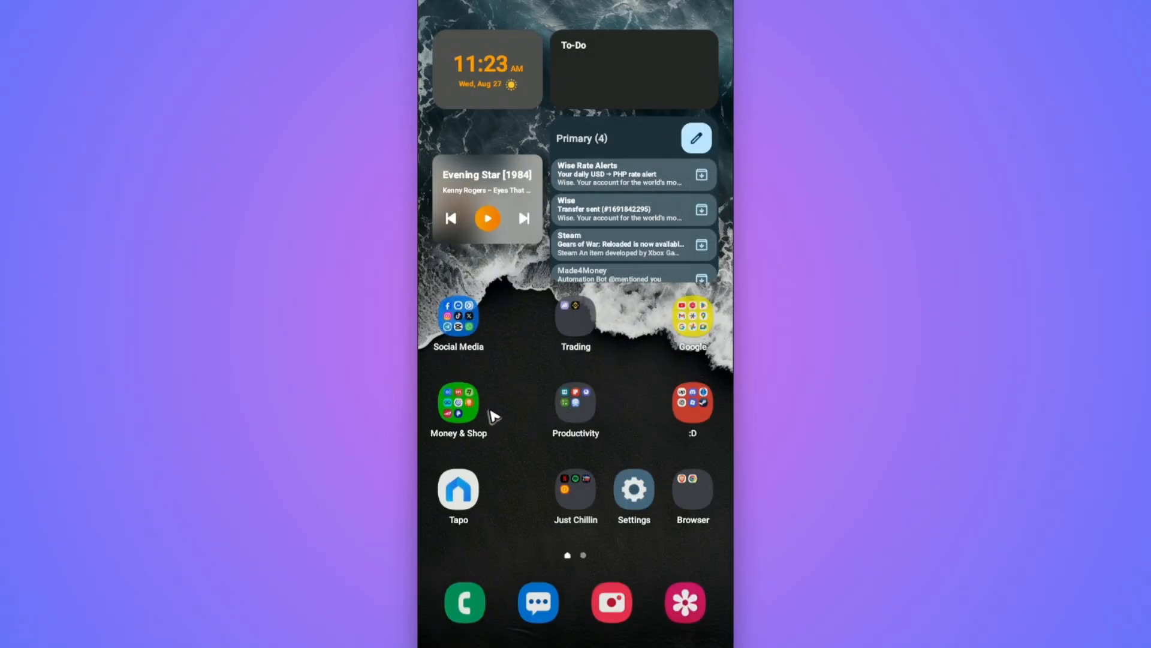
pyautogui.moveTo(520, 420)
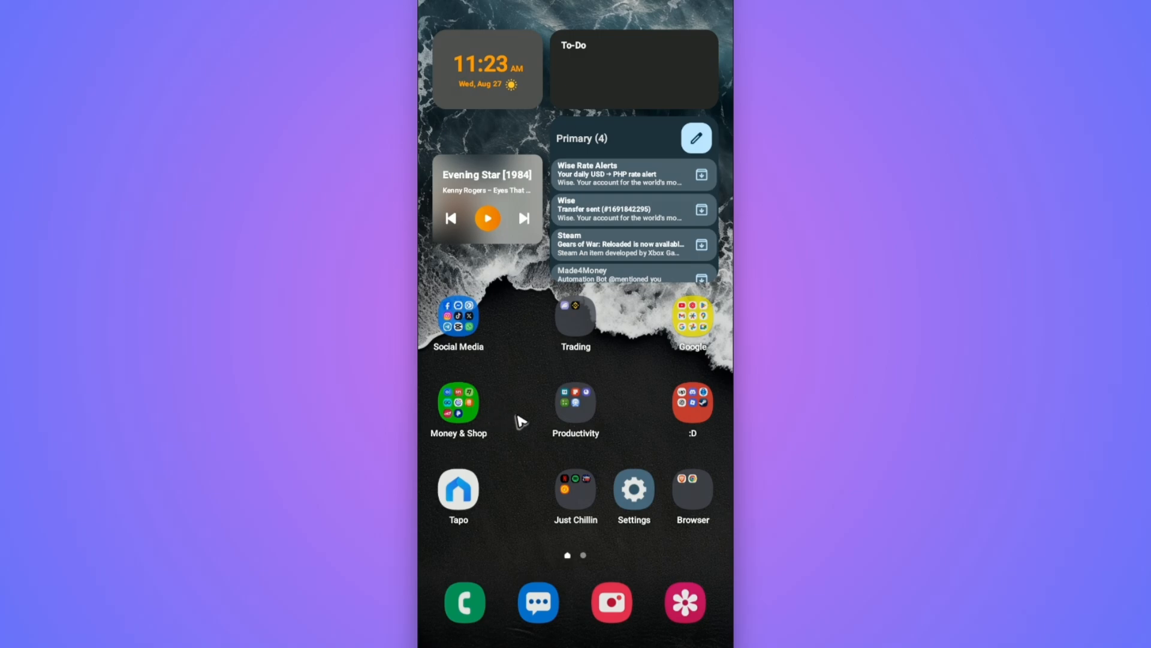
# - Launch Play Store from the Google folder and start a Telegram search
pyautogui.click(690, 318)
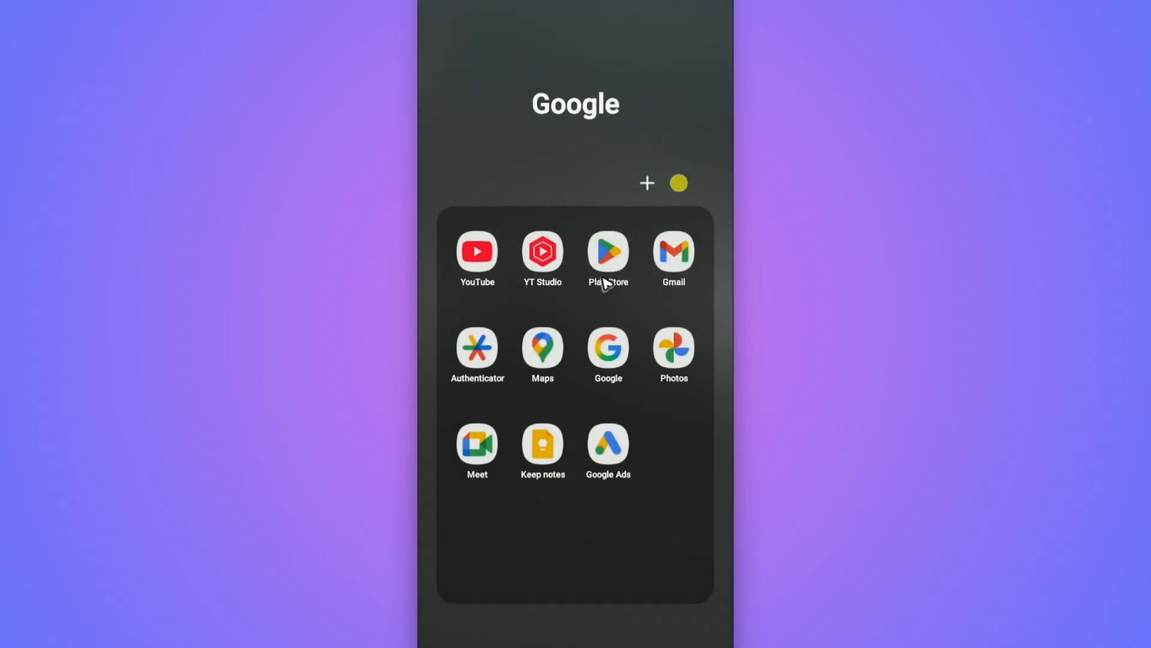
pyautogui.click(608, 253)
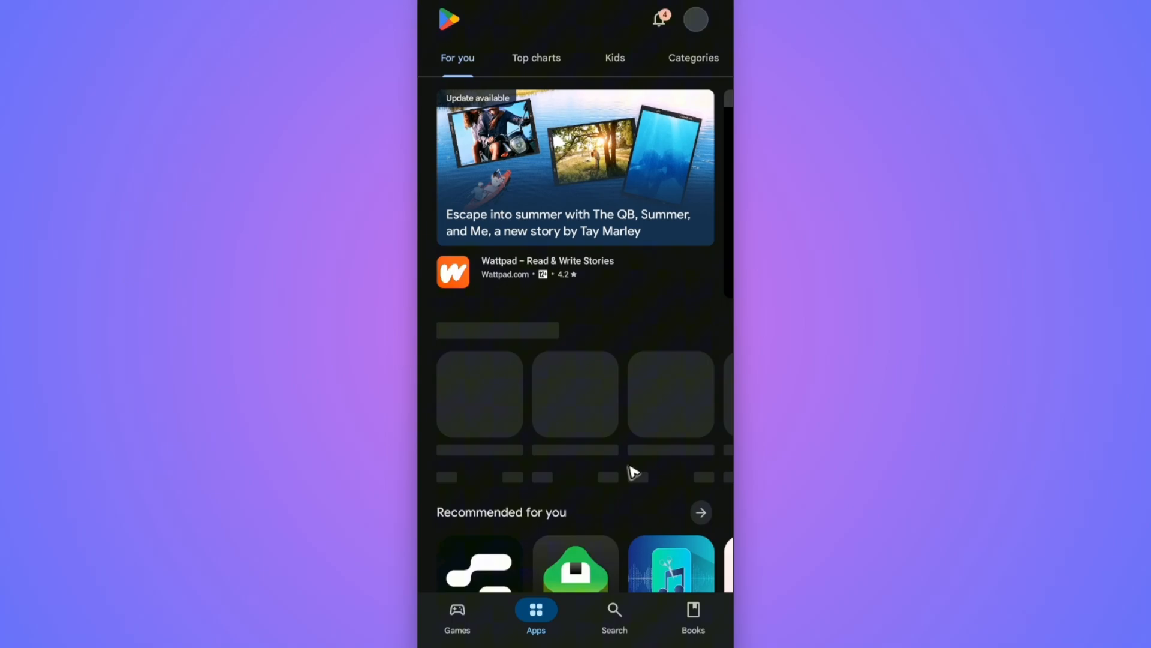
pyautogui.click(615, 615)
pyautogui.write('telegram')
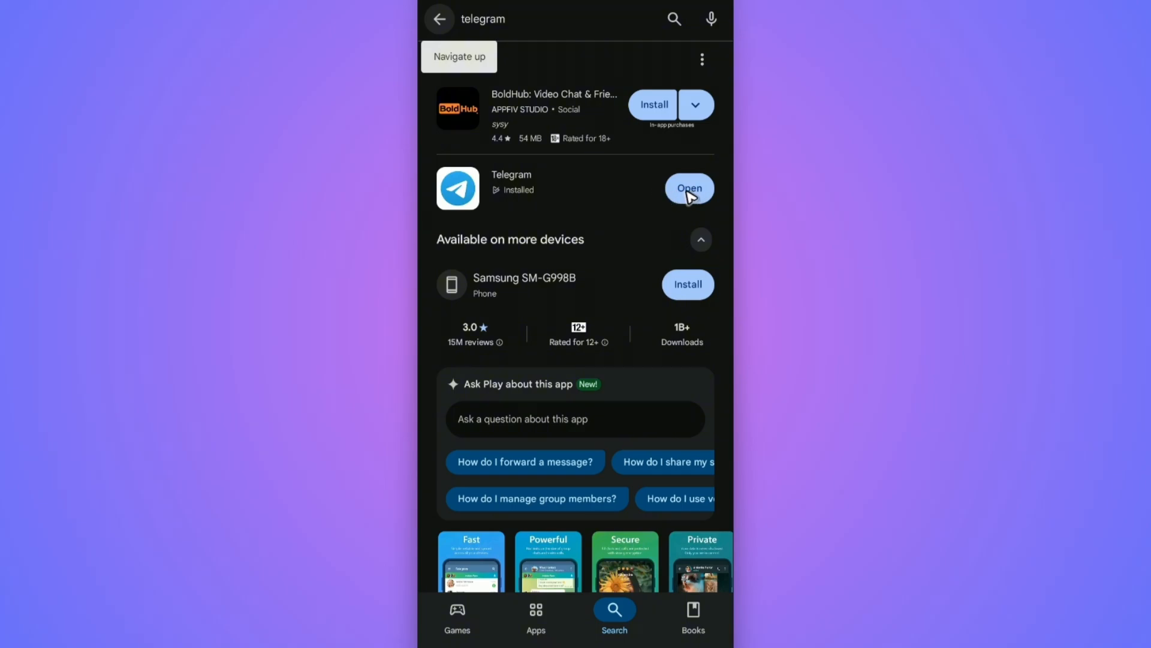
pyautogui.moveTo(648, 185)
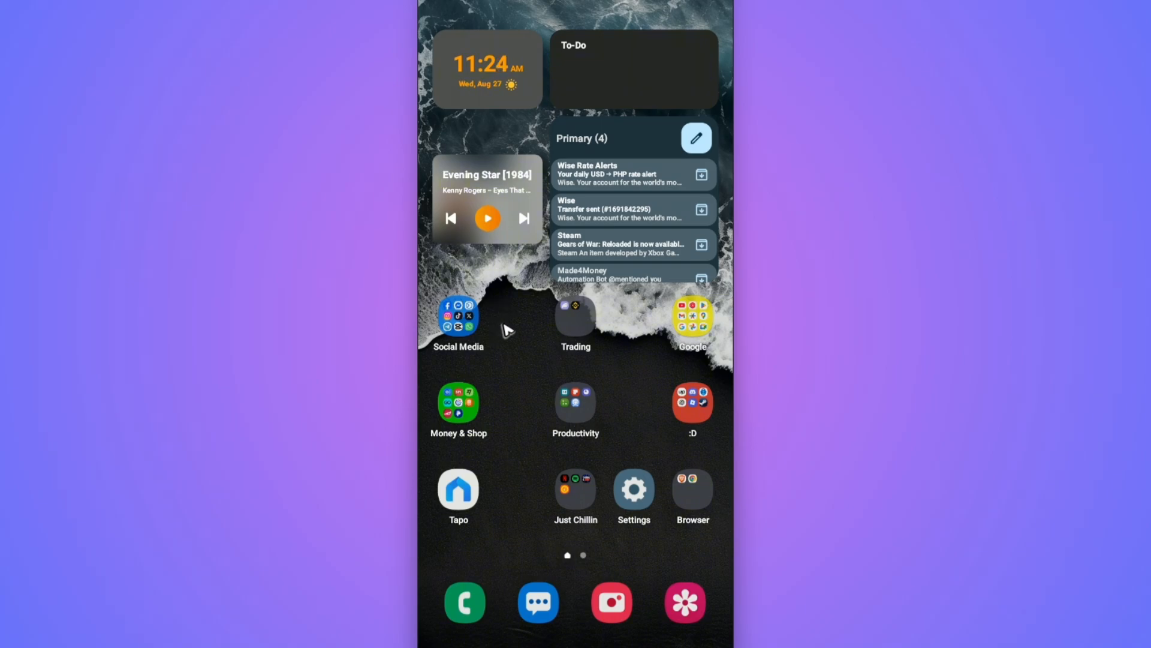
# - Open Telegram's app info from the Social Media folder to reach its storage page
pyautogui.click(458, 321)
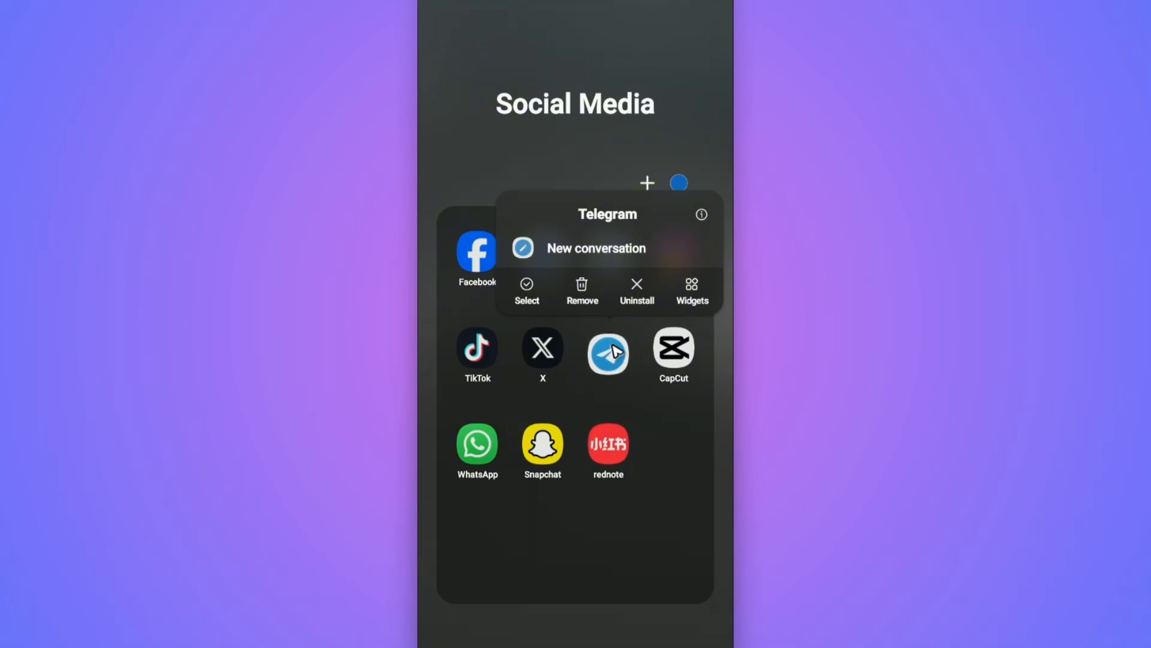
pyautogui.click(700, 214)
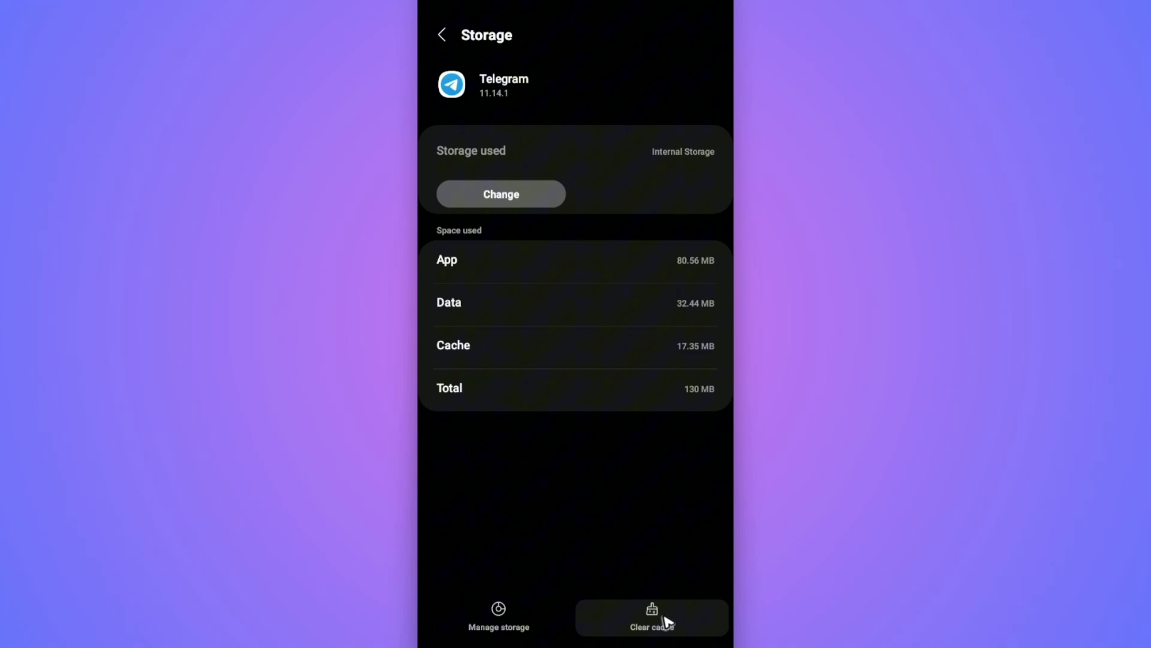
pyautogui.moveTo(579, 600)
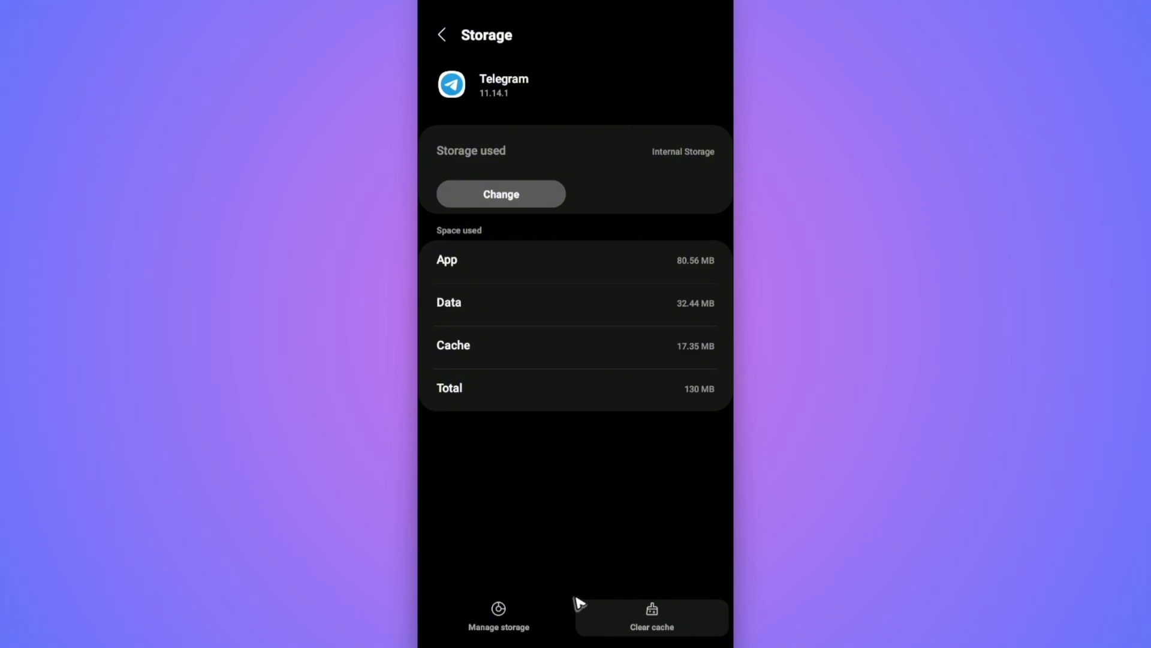
# - Open Telegram's Storage Usage page and reveal its extra options menu
pyautogui.click(498, 617)
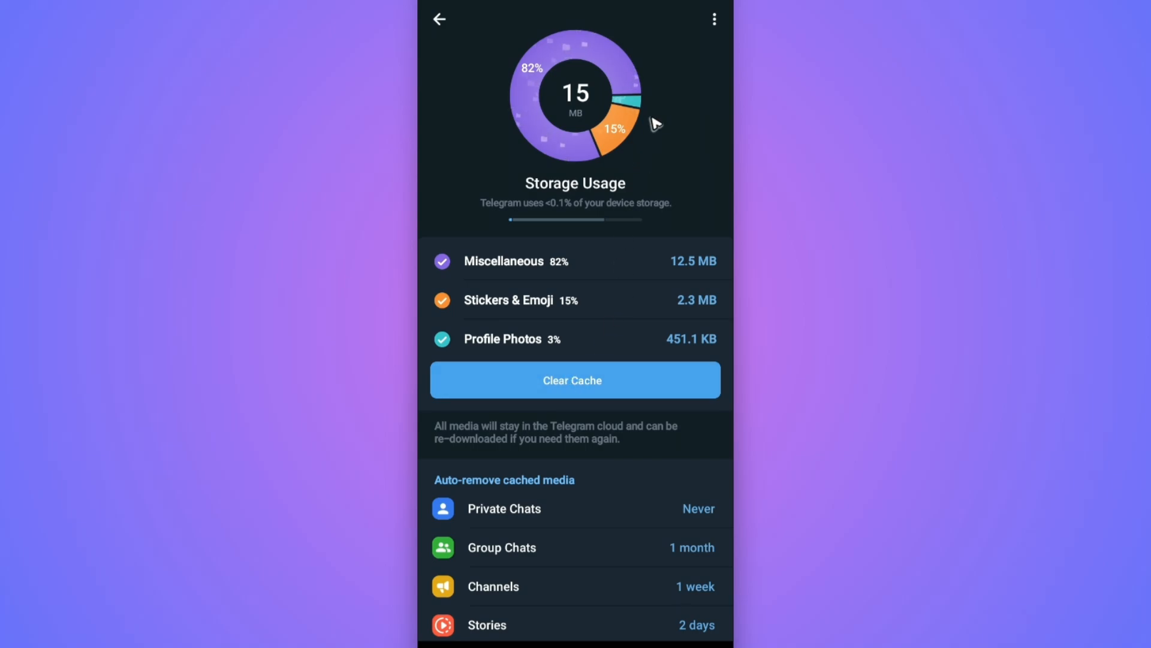
pyautogui.click(713, 18)
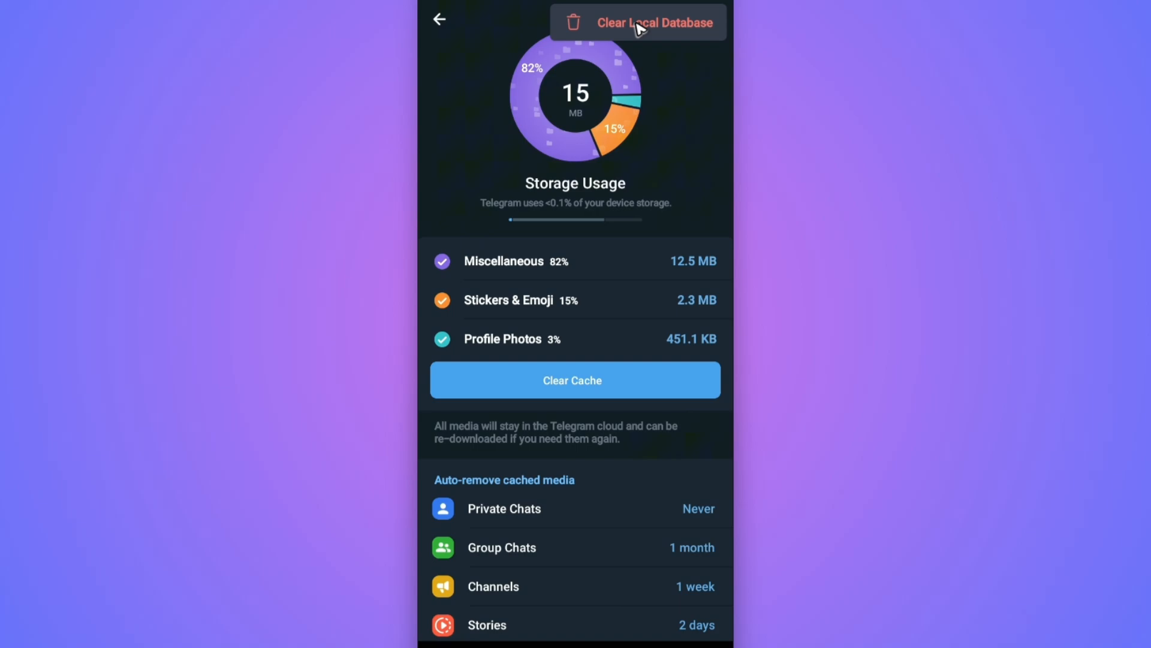
pyautogui.moveTo(648, 500)
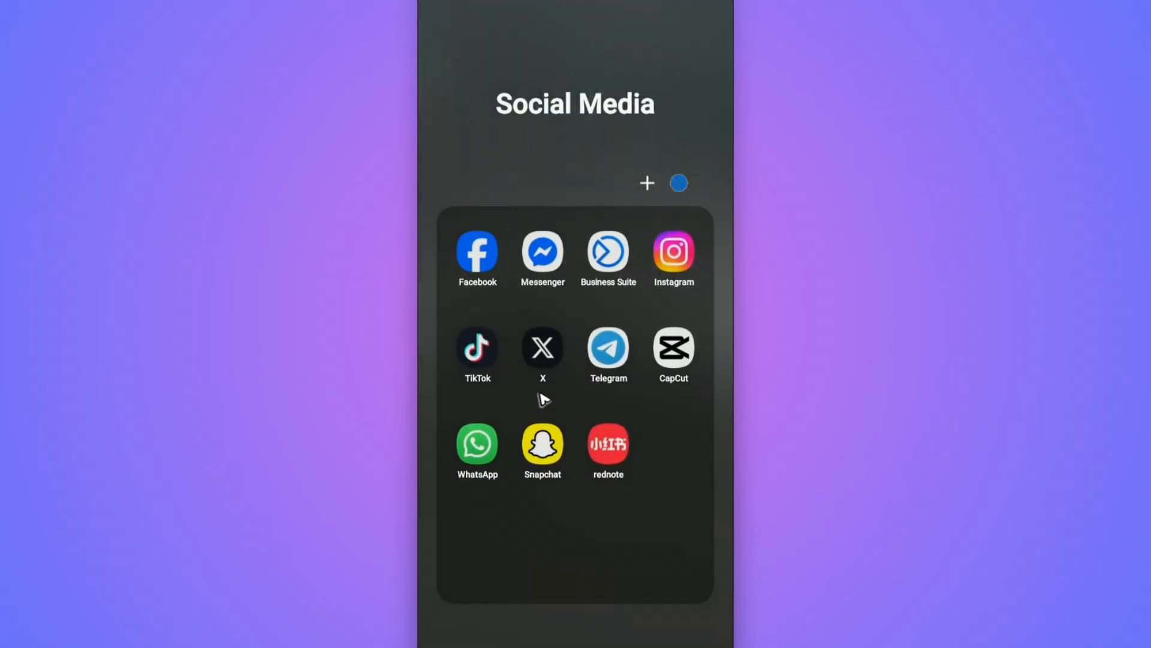
pyautogui.moveTo(594, 367)
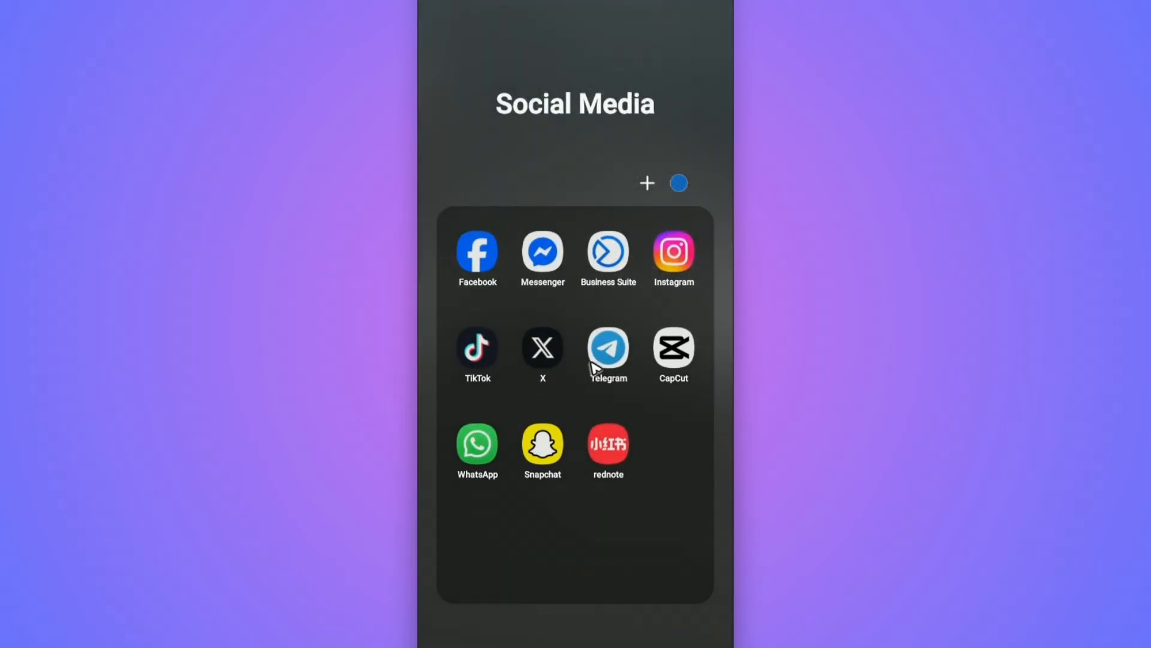